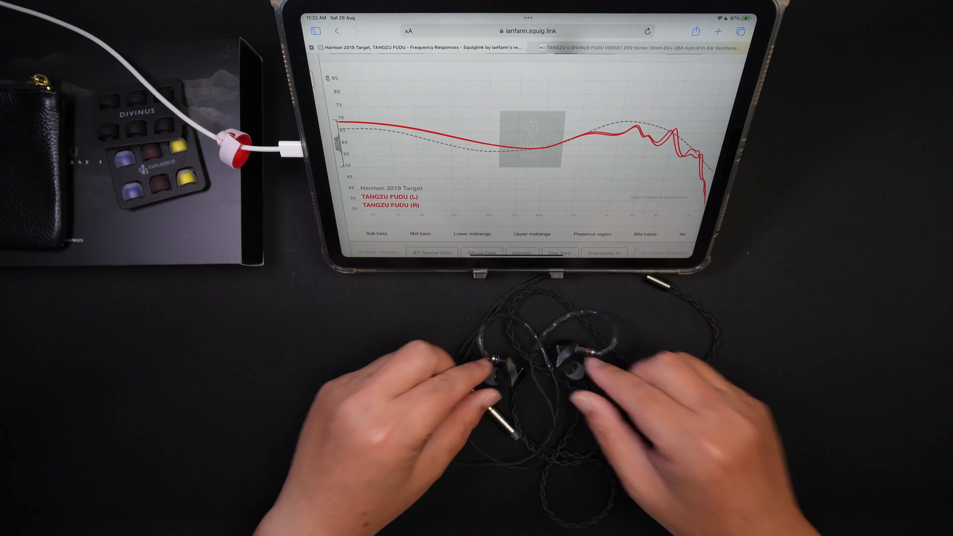
Step: Shade the sub bass region on the Fudu graph, then move to mid bass
left_click(377, 234)
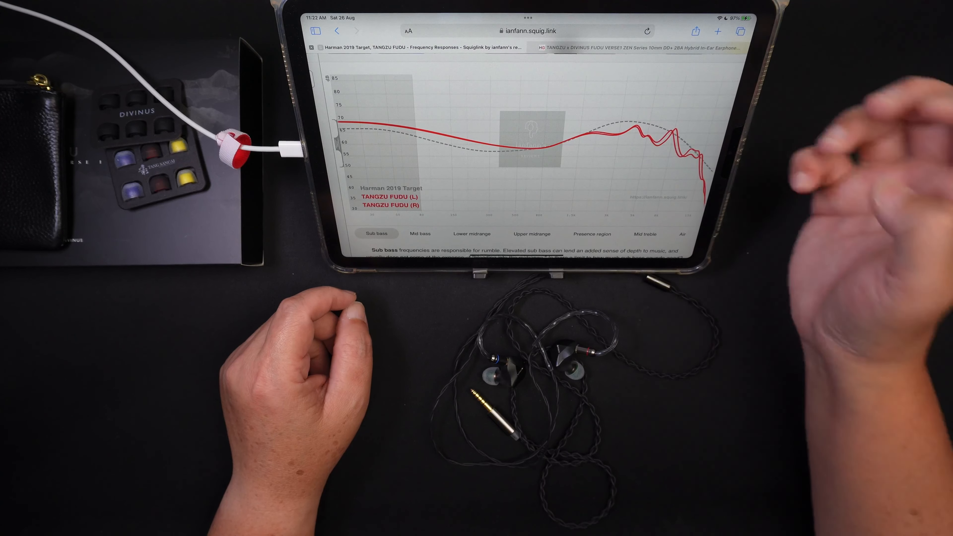
left_click(420, 233)
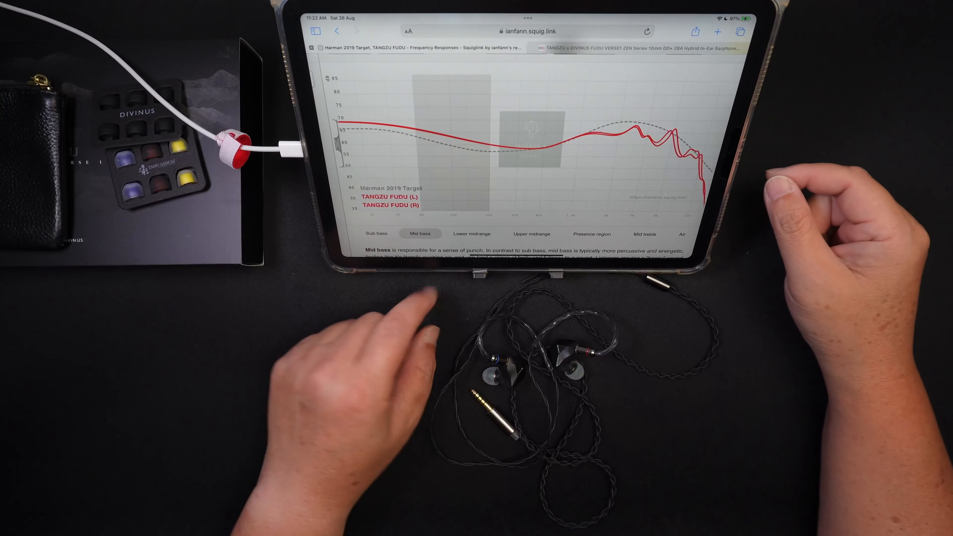
Step: Shade the lower midrange region and show its description
left_click(472, 234)
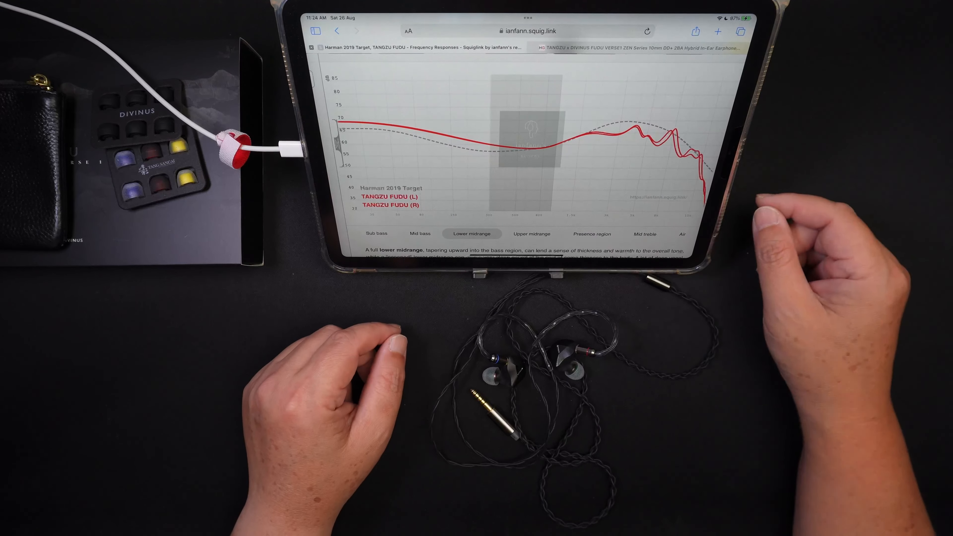
Step: Shade the upper midrange region and show its clarity description
left_click(532, 234)
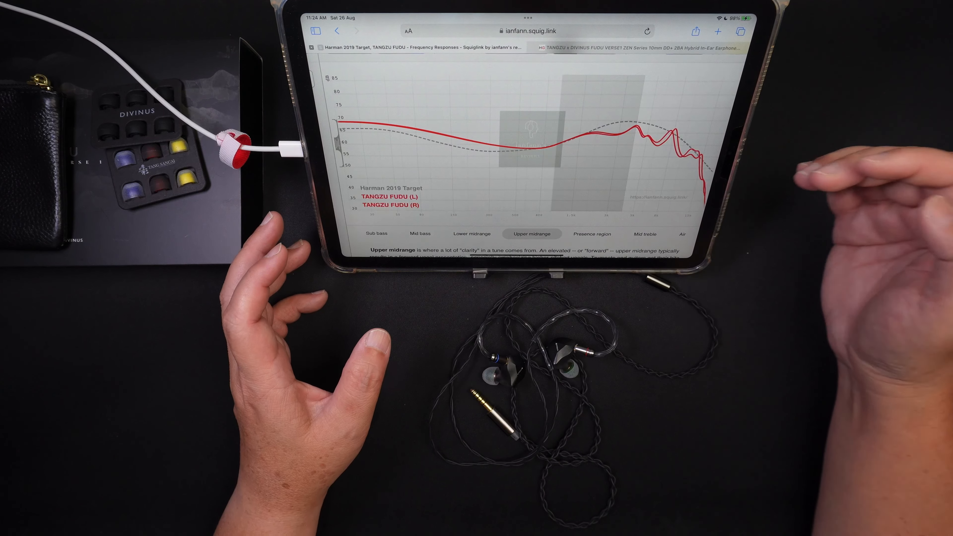
Step: Shade the presence region and show its lower-treble description
left_click(591, 234)
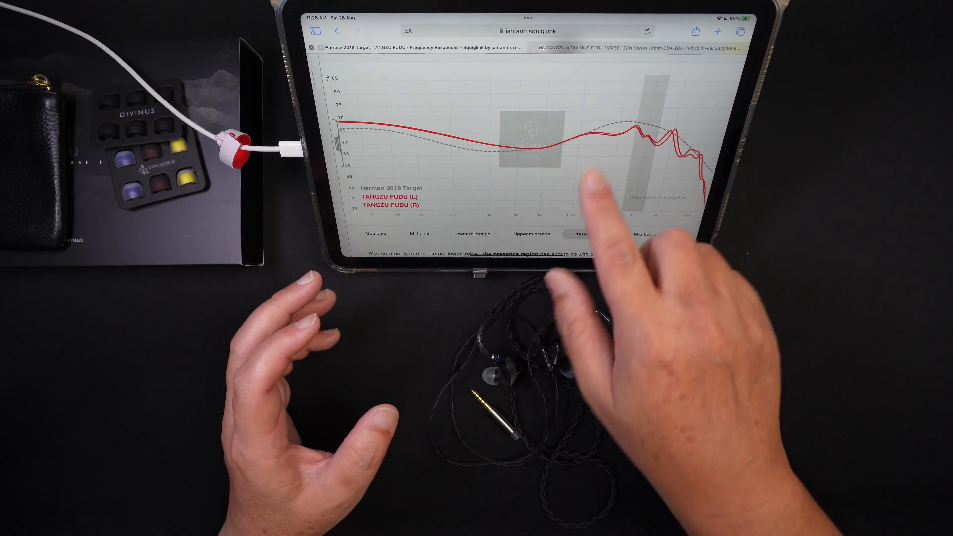
Step: Step through presence and mid treble to leave the Air region shaded and described
left_click(582, 233)
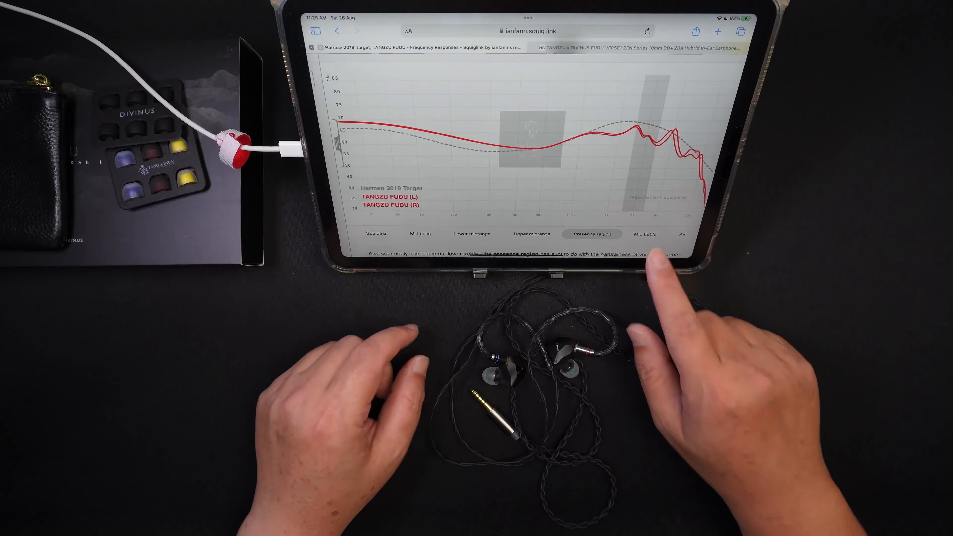
left_click(645, 233)
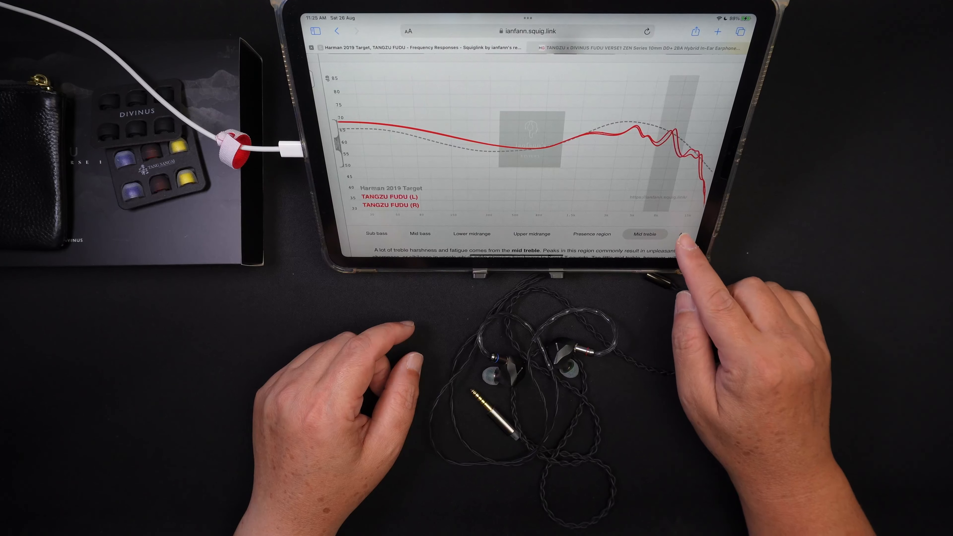
left_click(682, 233)
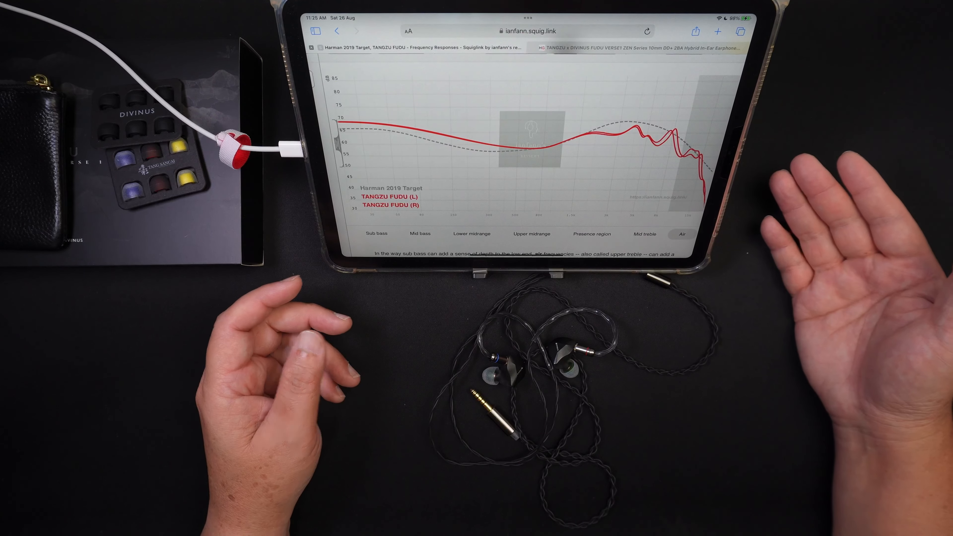